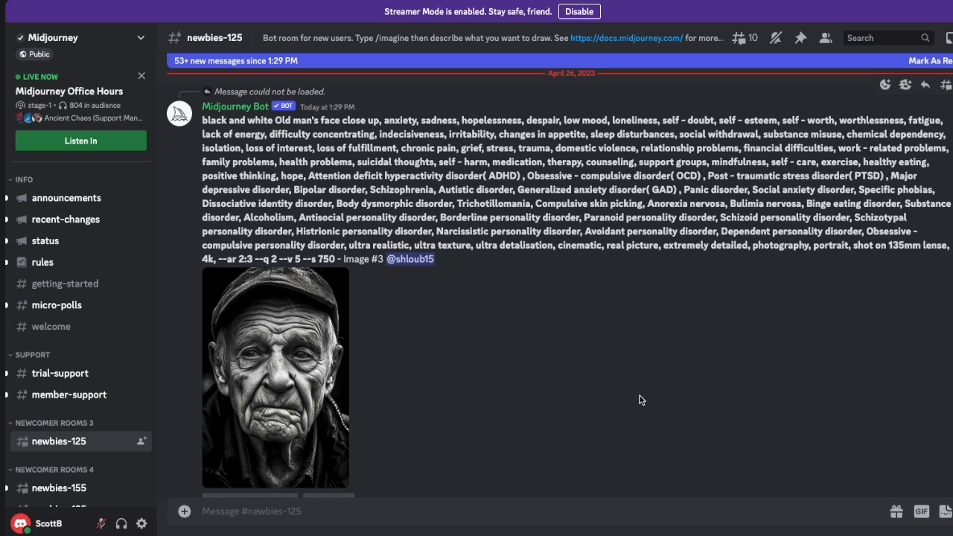
{"action": "mouse_move", "coordinate": [446, 351]}
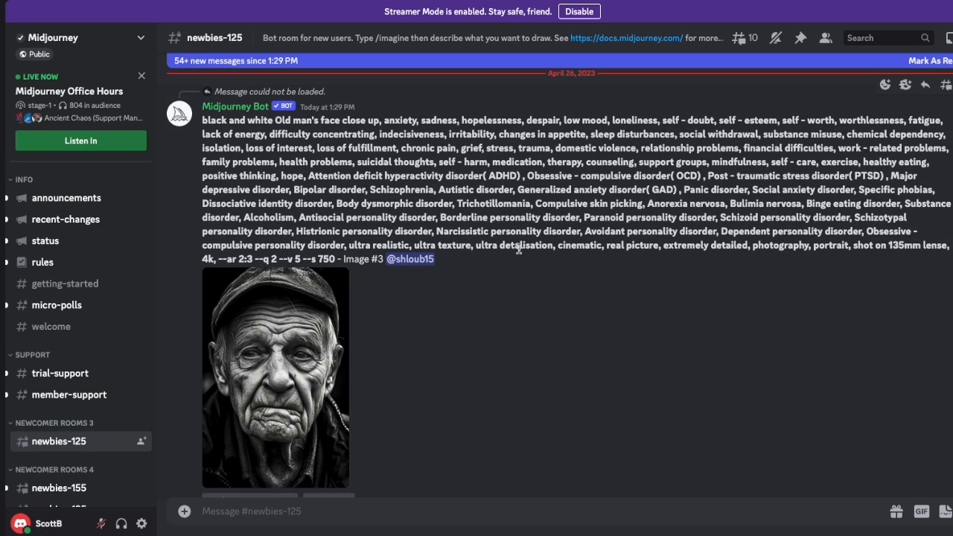
{"action": "mouse_move", "coordinate": [440, 321]}
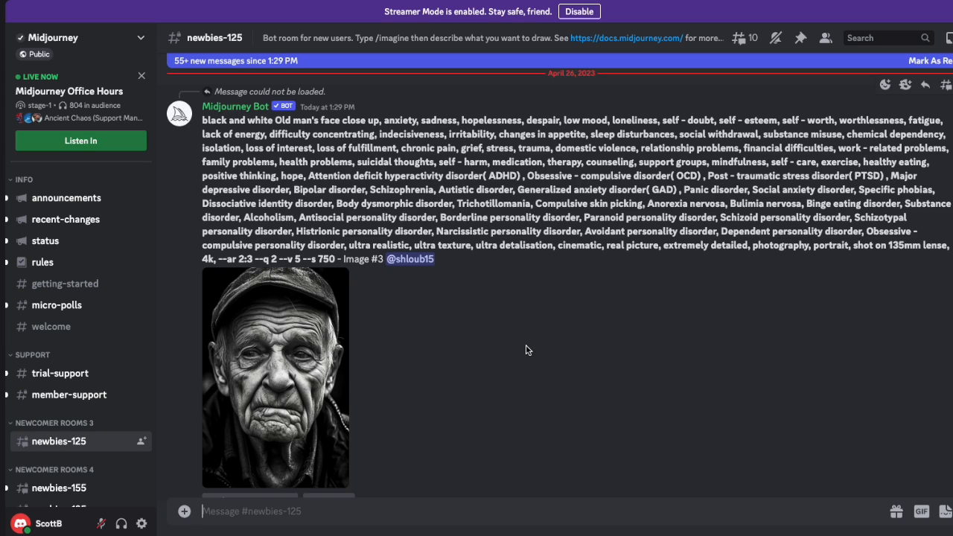
{"action": "mouse_move", "coordinate": [483, 347]}
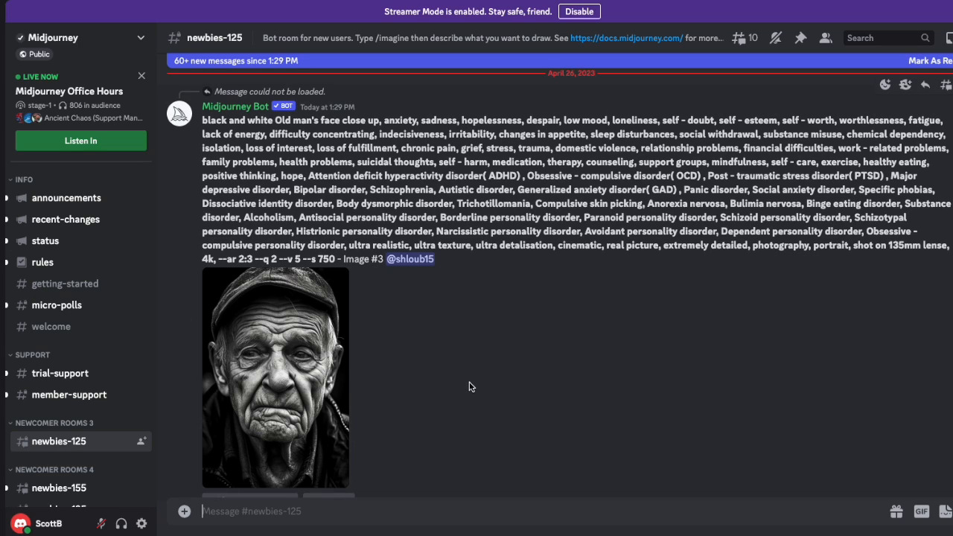
{"action": "mouse_move", "coordinate": [80, 91]}
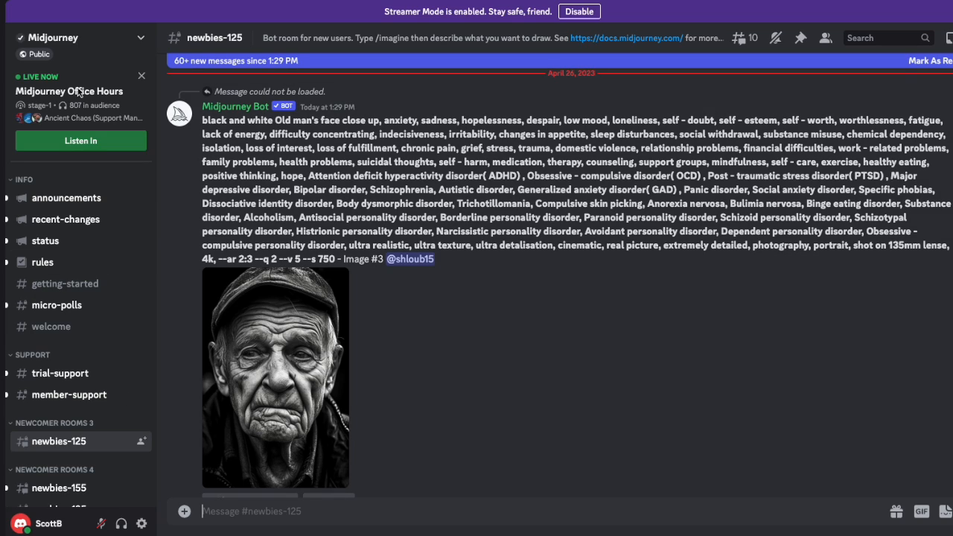
{"action": "mouse_move", "coordinate": [506, 355]}
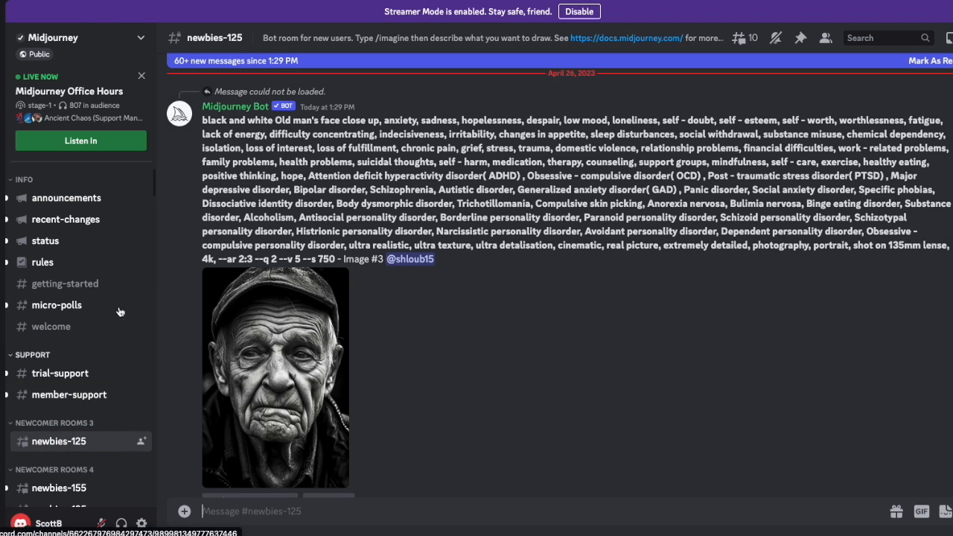
{"action": "mouse_move", "coordinate": [265, 471]}
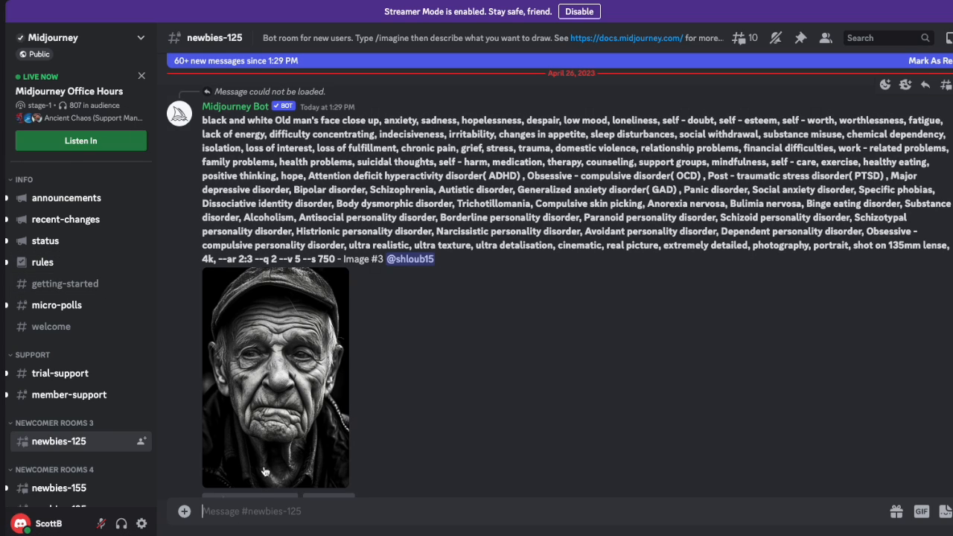
{"action": "mouse_move", "coordinate": [58, 441]}
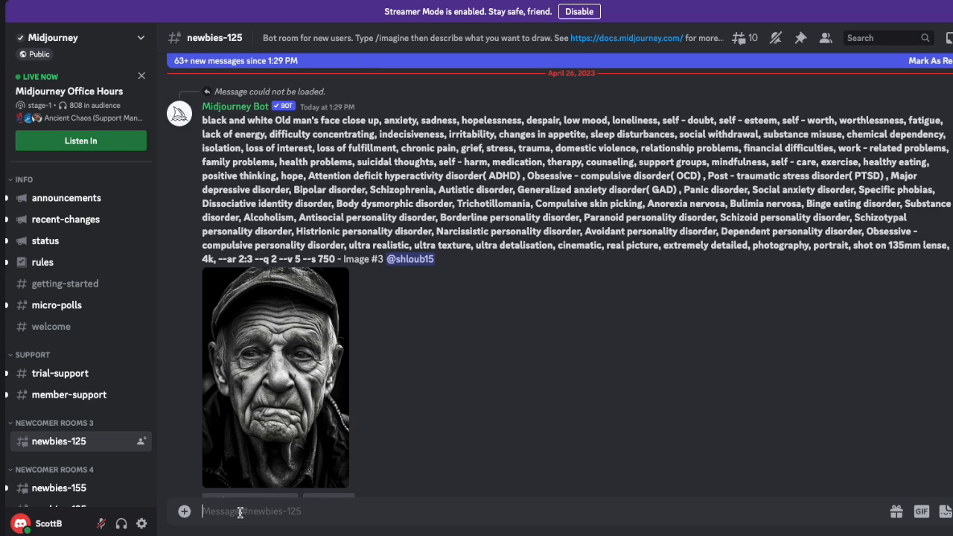
Run the /subscribe command in newbies-125 to get the bot's subscription link.
{"action": "type", "text": "/"}
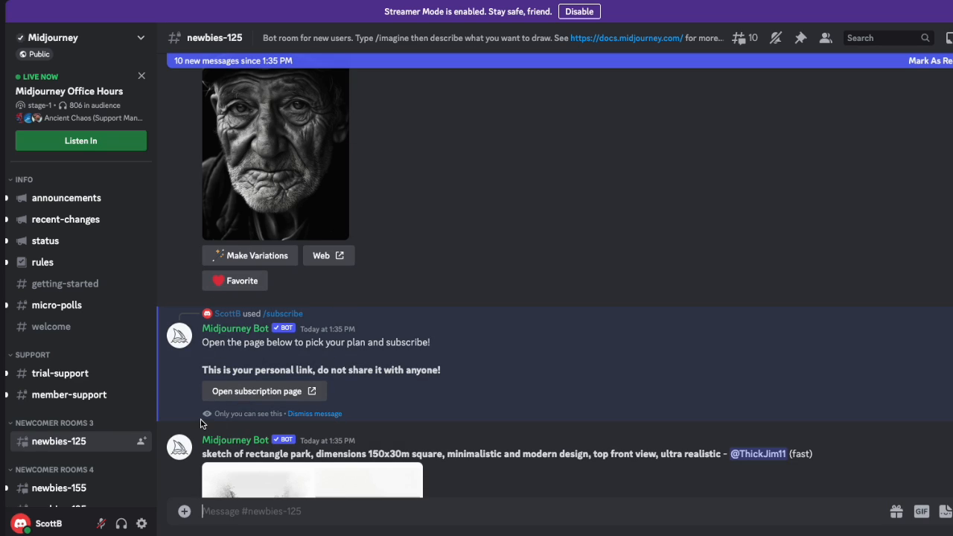
{"action": "mouse_move", "coordinate": [248, 423]}
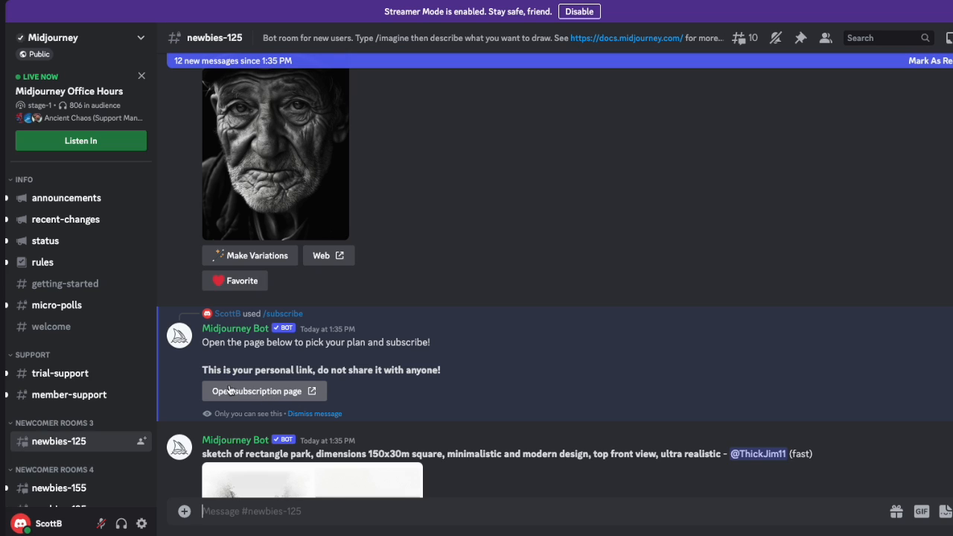
{"action": "mouse_move", "coordinate": [273, 364]}
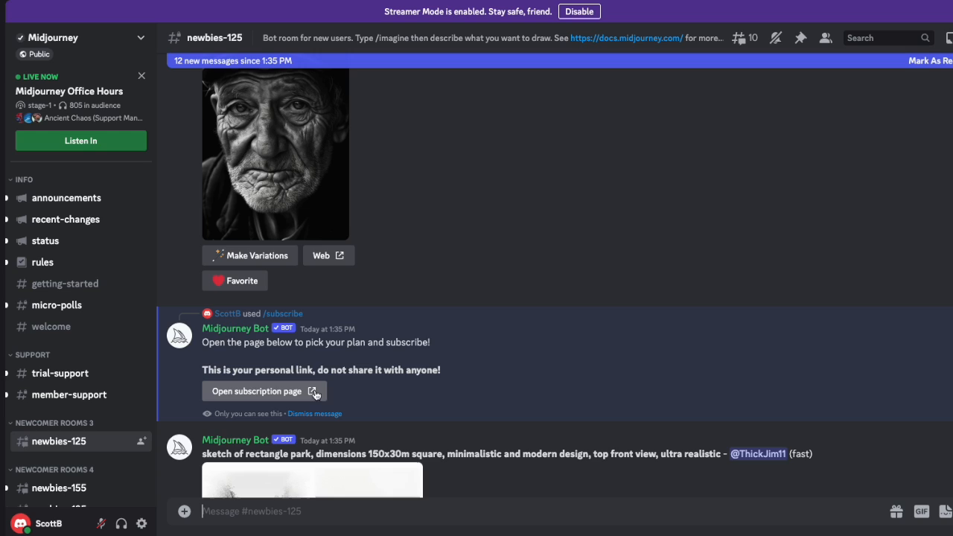
Open the subscription page and review the active $30/month Standard Plan and plan options.
{"action": "left_click", "coordinate": [256, 391]}
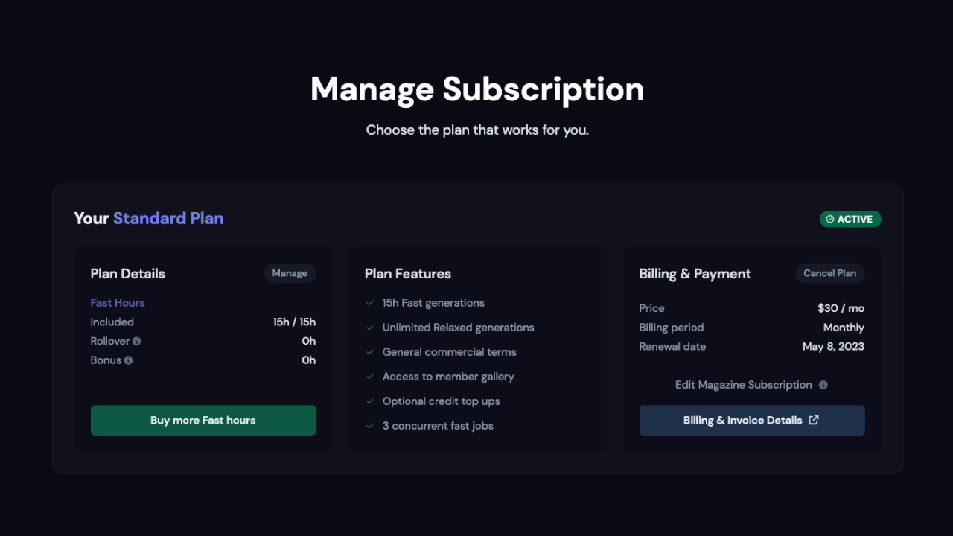
{"action": "scroll", "scroll_direction": "down", "scroll_amount": 3}
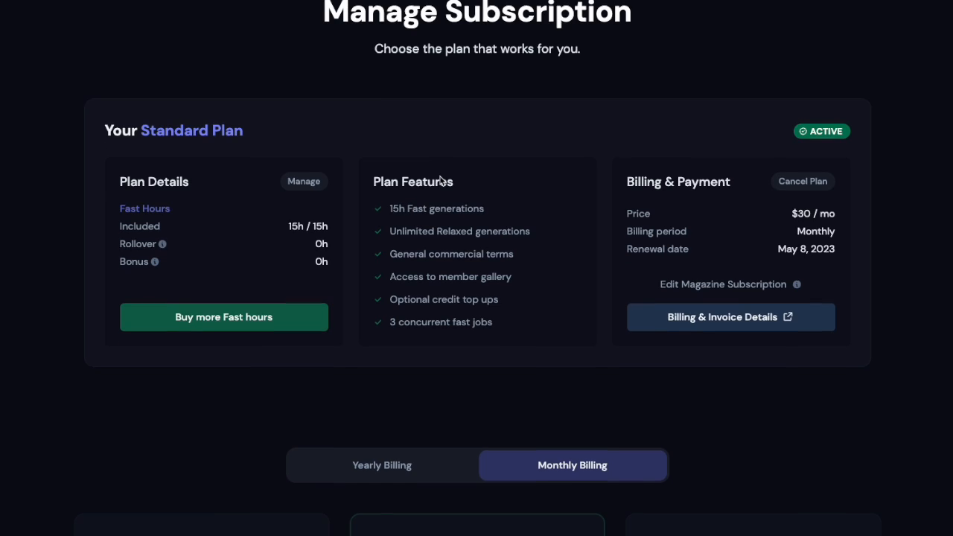
{"action": "scroll", "scroll_direction": "down", "scroll_amount": 3}
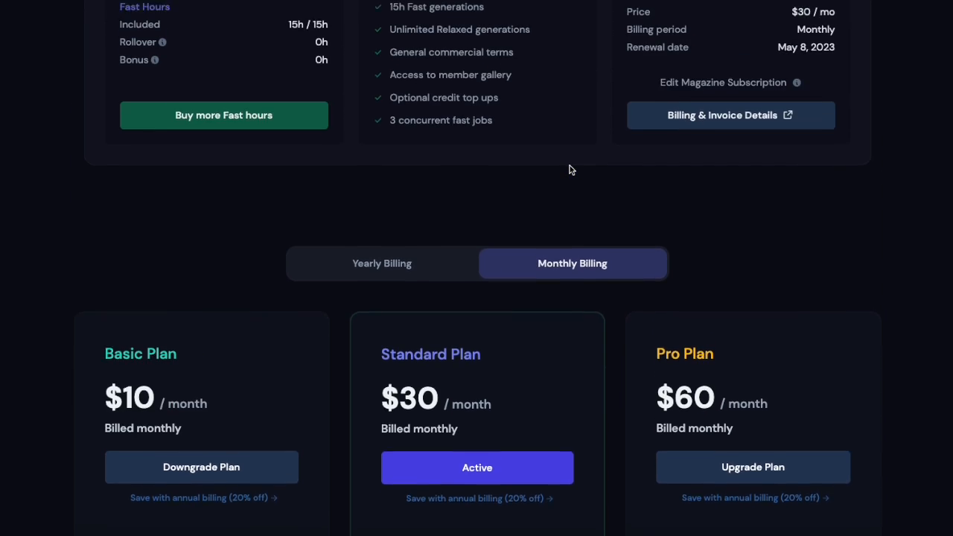
{"action": "scroll", "scroll_direction": "down", "scroll_amount": 3}
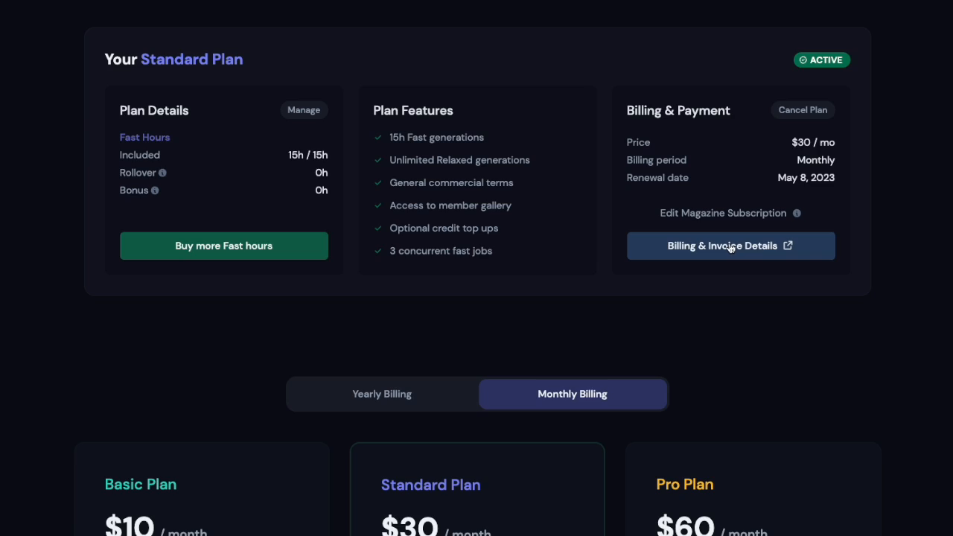
Open the Stripe billing portal listing the $30.00/month Standard Plan.
{"action": "left_click", "coordinate": [731, 246]}
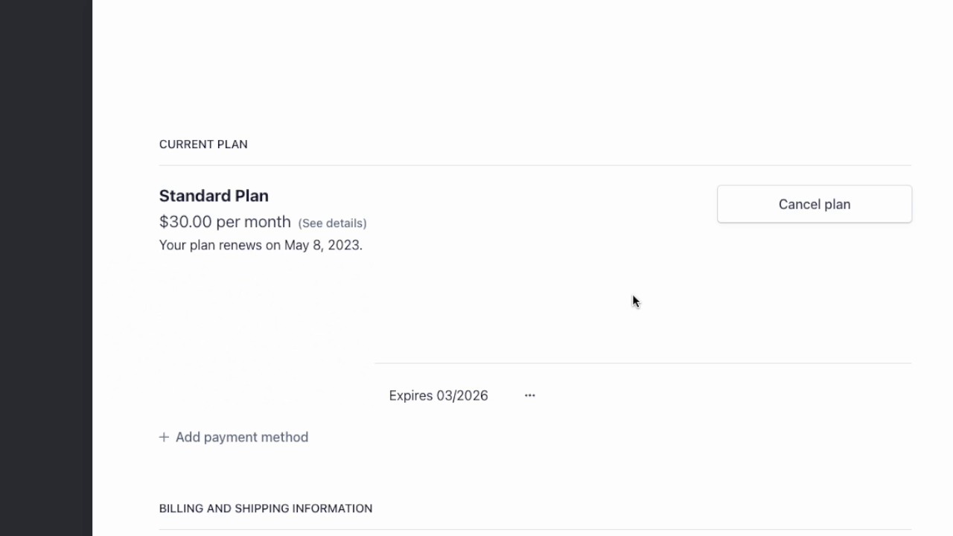
{"action": "mouse_move", "coordinate": [580, 226]}
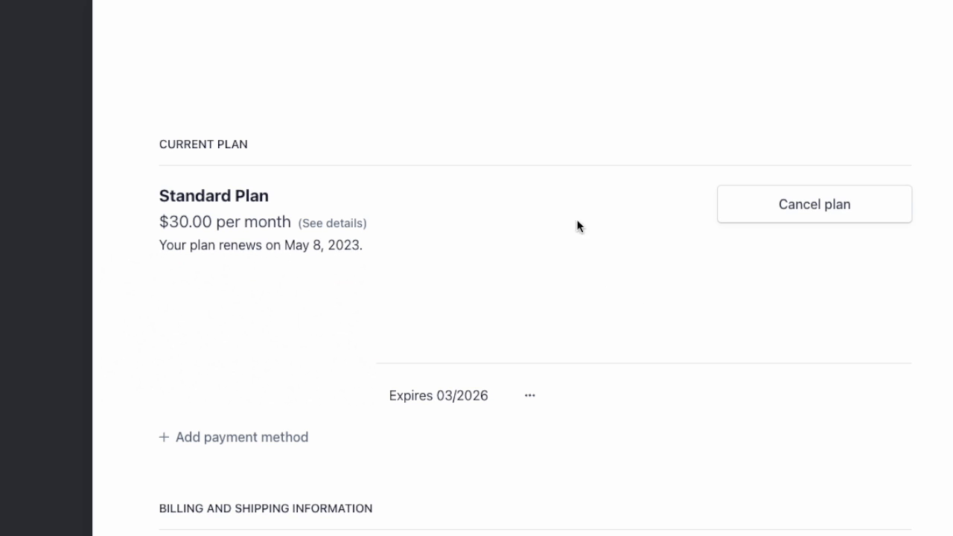
{"action": "mouse_move", "coordinate": [589, 244]}
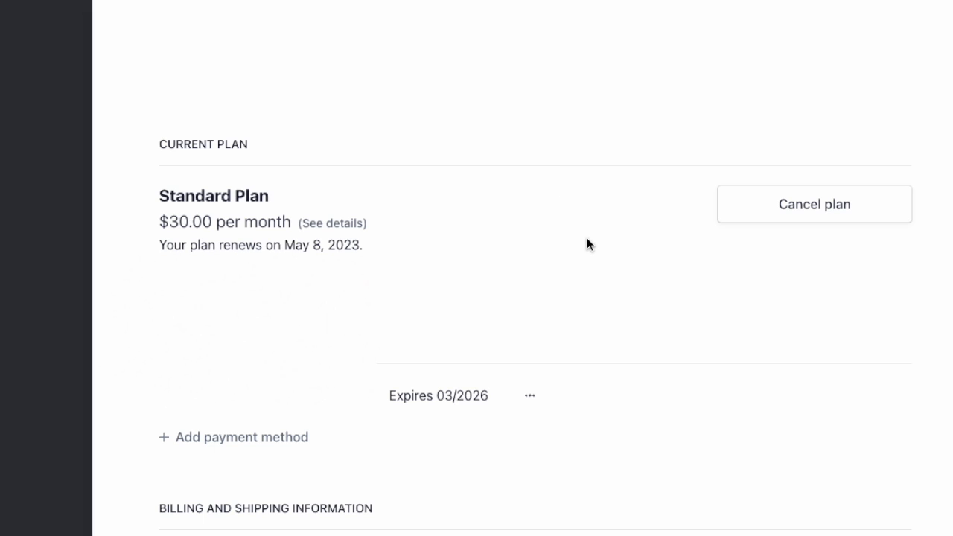
{"action": "mouse_move", "coordinate": [802, 249]}
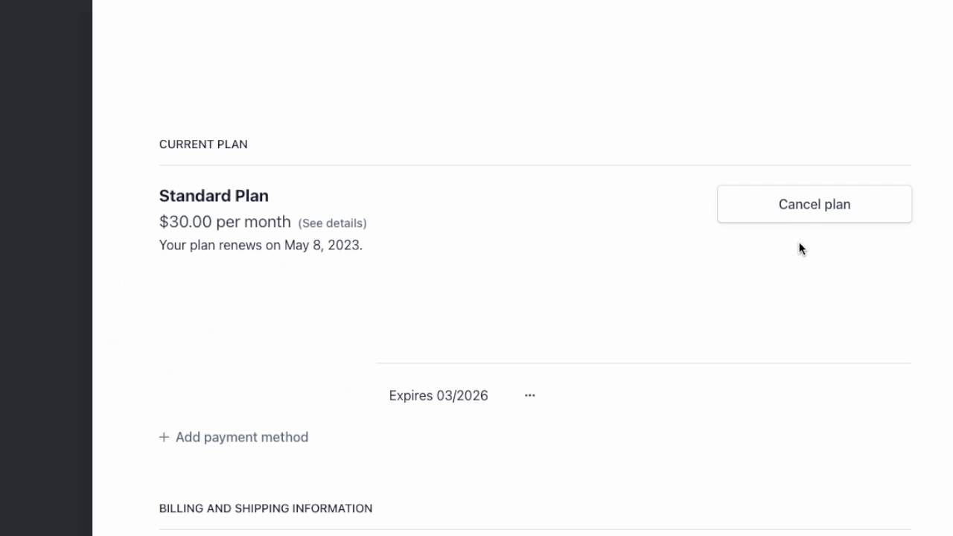
{"action": "mouse_move", "coordinate": [824, 214]}
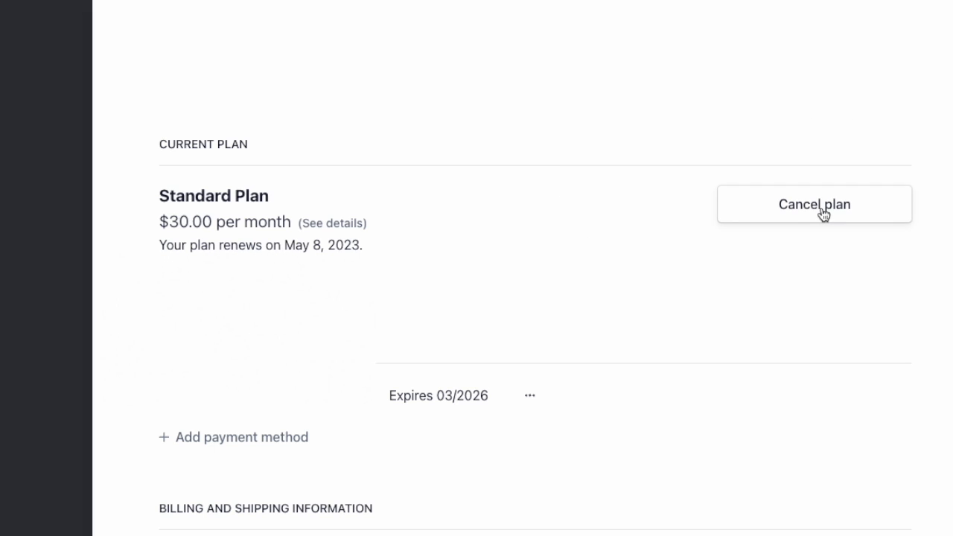
Start cancelling the Standard Plan from the billing portal.
{"action": "left_click", "coordinate": [814, 204]}
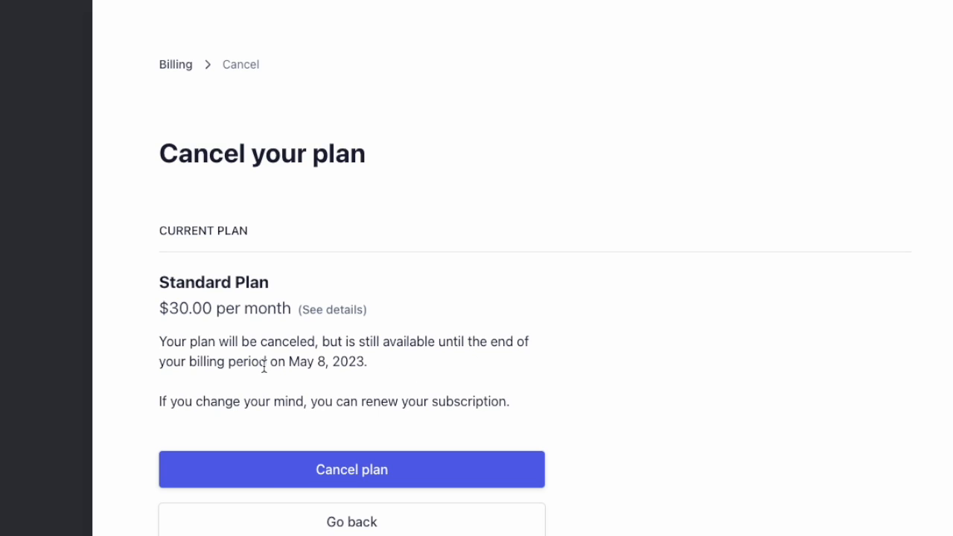
{"action": "mouse_move", "coordinate": [226, 337]}
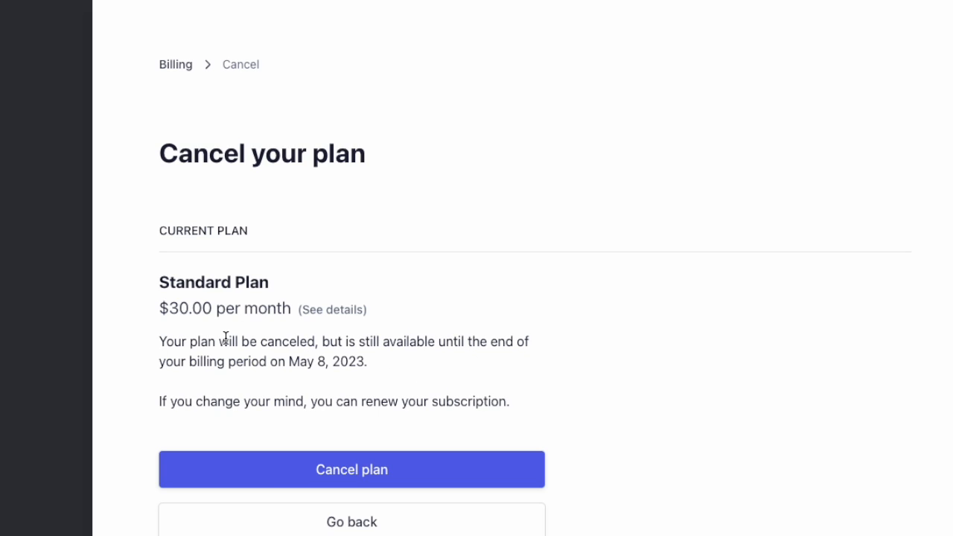
{"action": "mouse_move", "coordinate": [252, 310]}
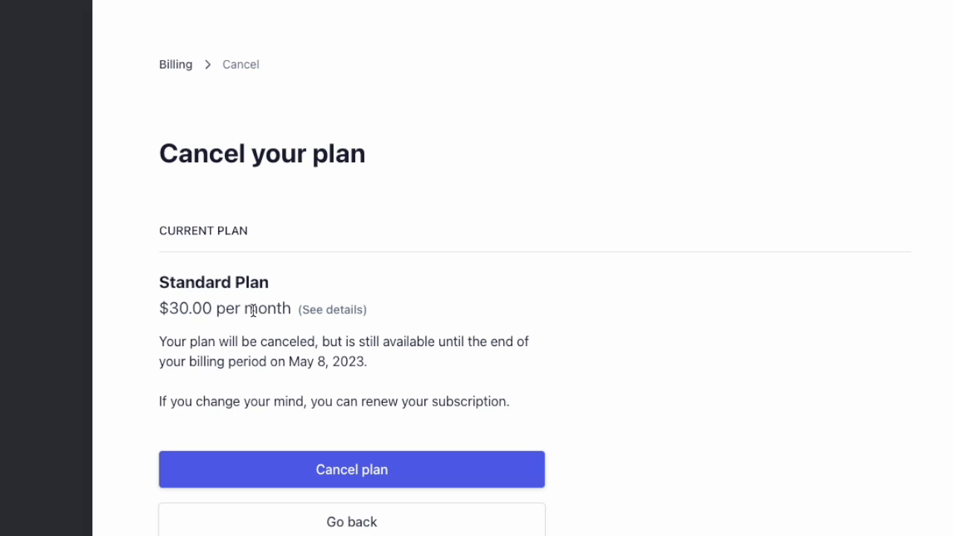
{"action": "mouse_move", "coordinate": [318, 332]}
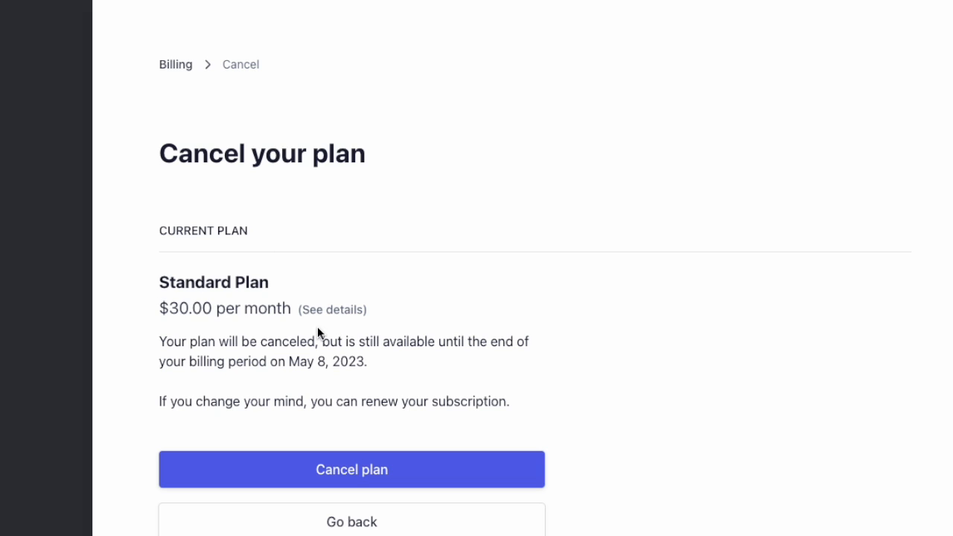
{"action": "mouse_move", "coordinate": [235, 368]}
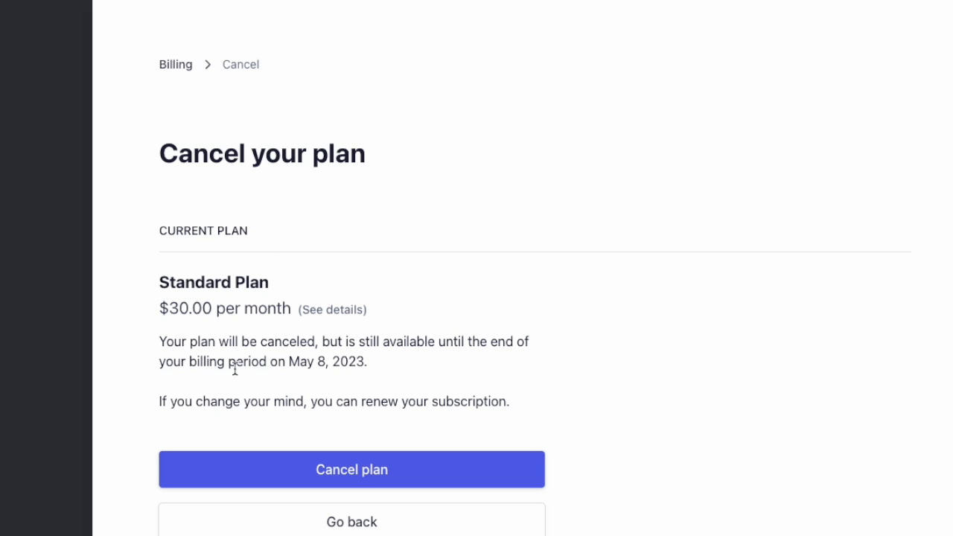
{"action": "mouse_move", "coordinate": [312, 387]}
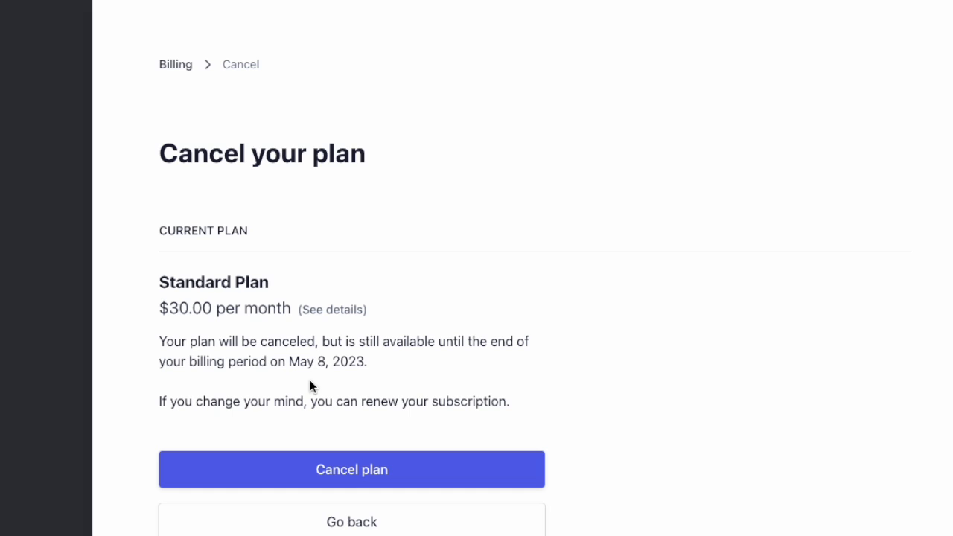
{"action": "mouse_move", "coordinate": [311, 339]}
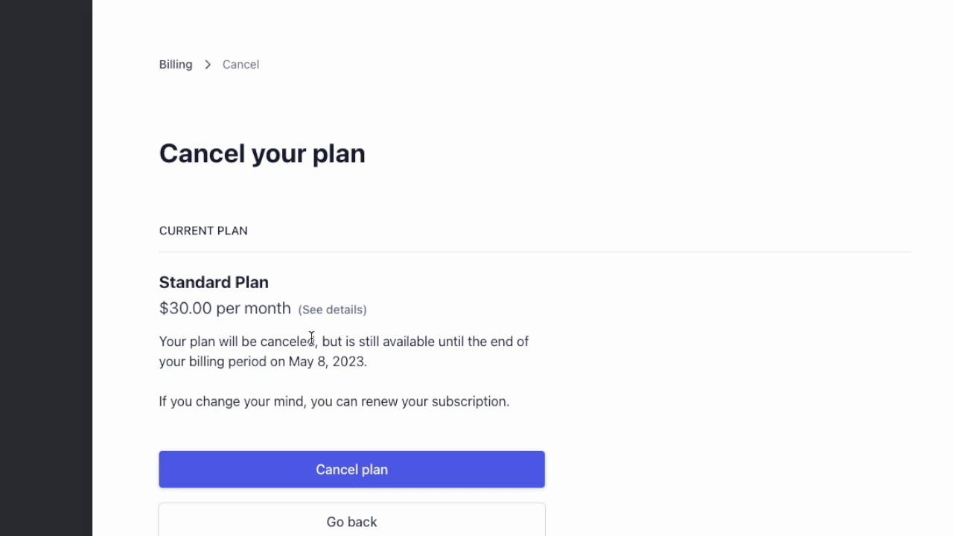
{"action": "mouse_move", "coordinate": [352, 473]}
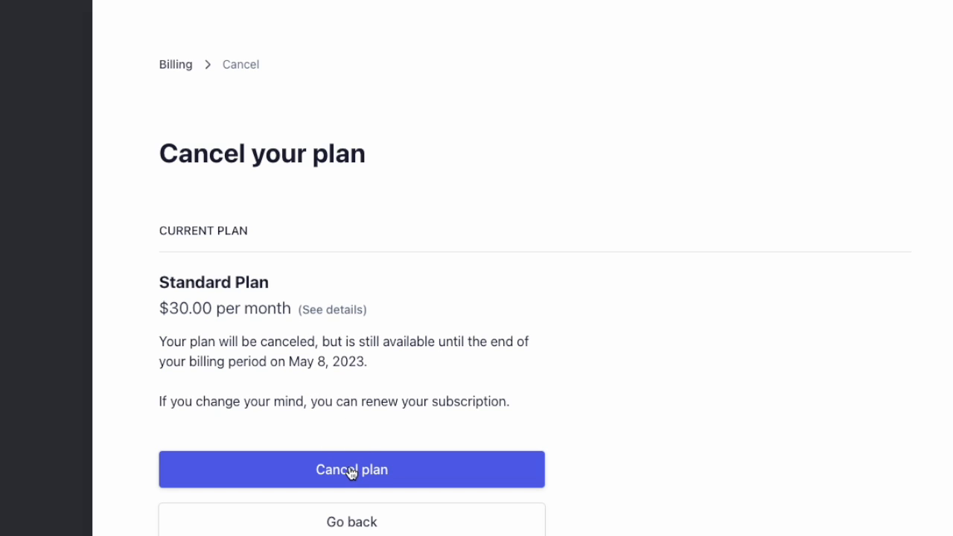
Confirm the Standard Plan cancellation and submit 'It's too expensive' feedback.
{"action": "left_click", "coordinate": [352, 470]}
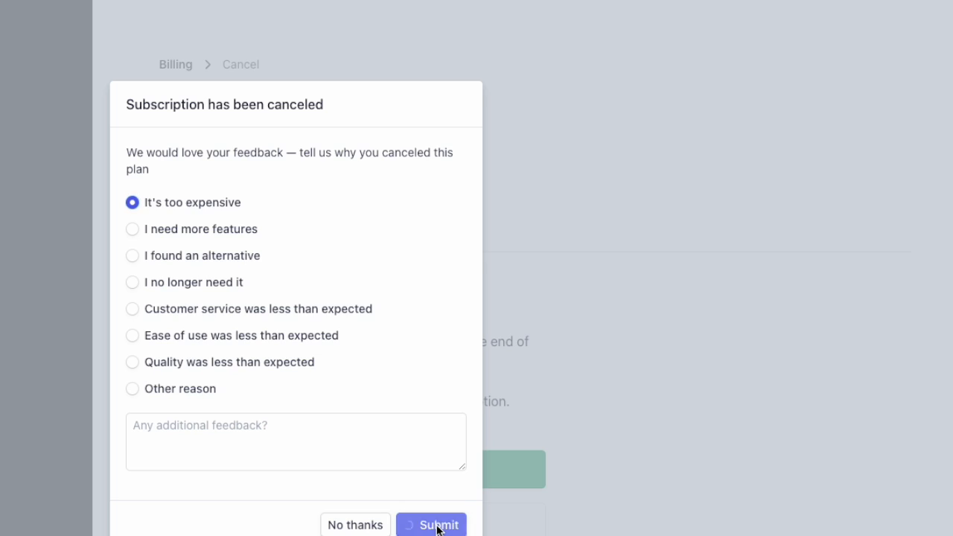
{"action": "left_click", "coordinate": [431, 526]}
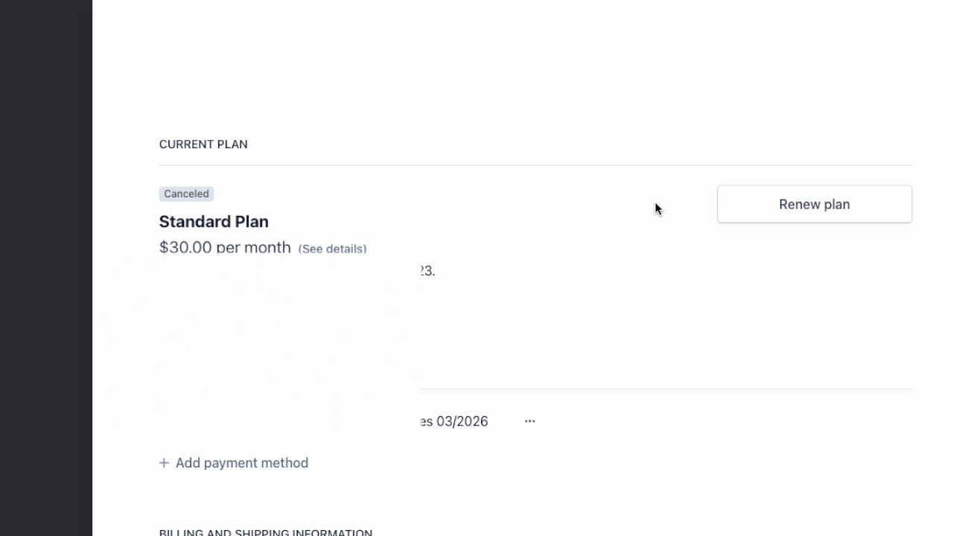
{"action": "mouse_move", "coordinate": [645, 159]}
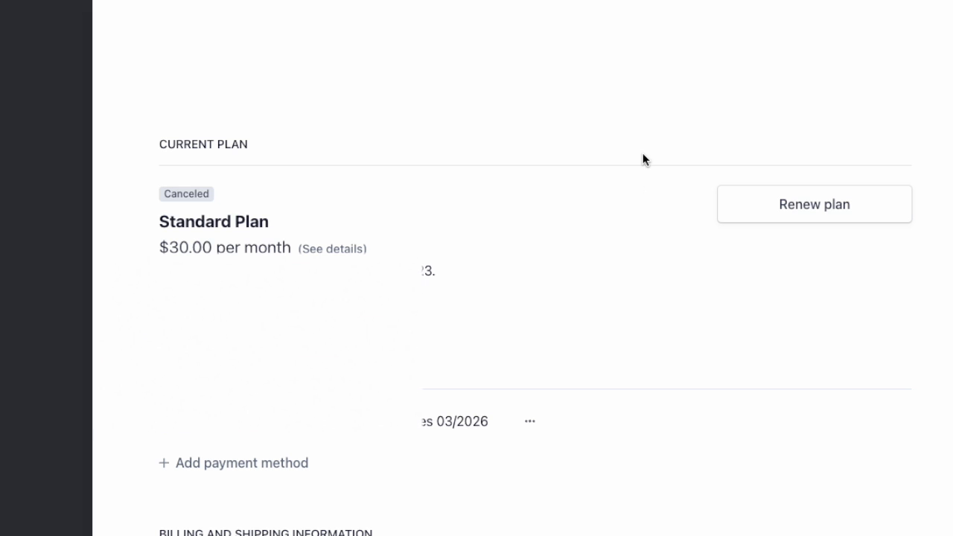
{"action": "mouse_move", "coordinate": [660, 173]}
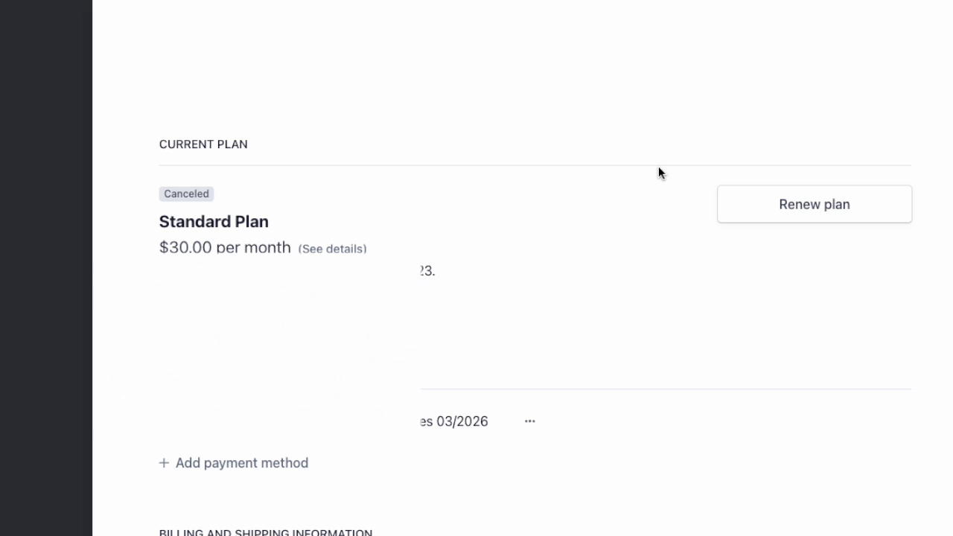
{"action": "mouse_move", "coordinate": [655, 126]}
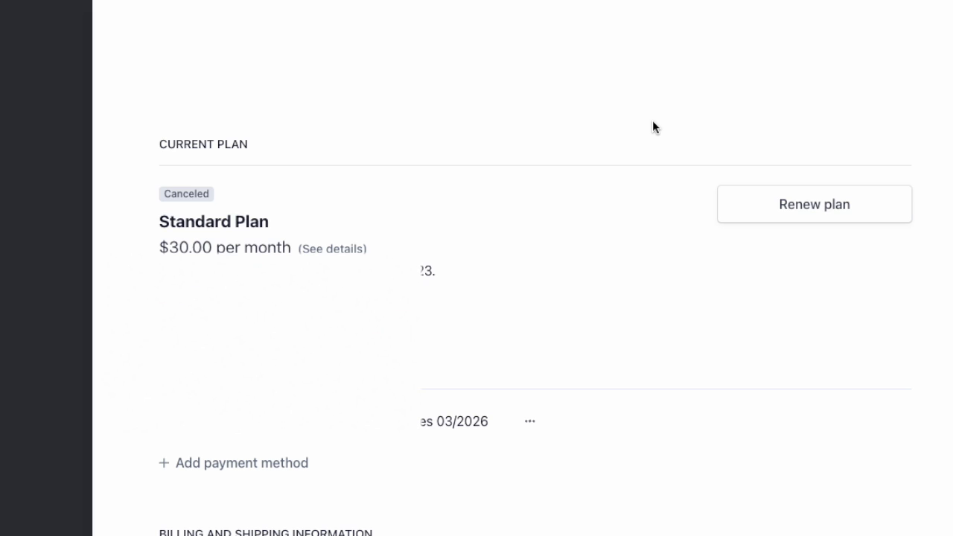